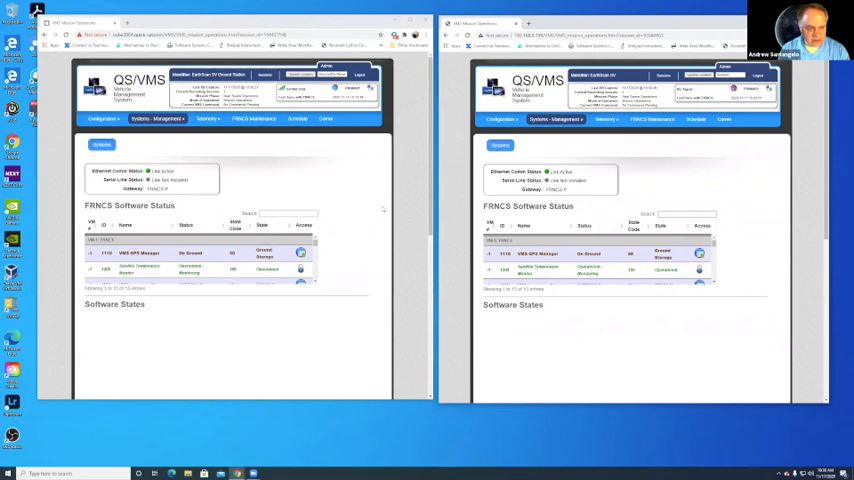
mouse_move(384, 208)
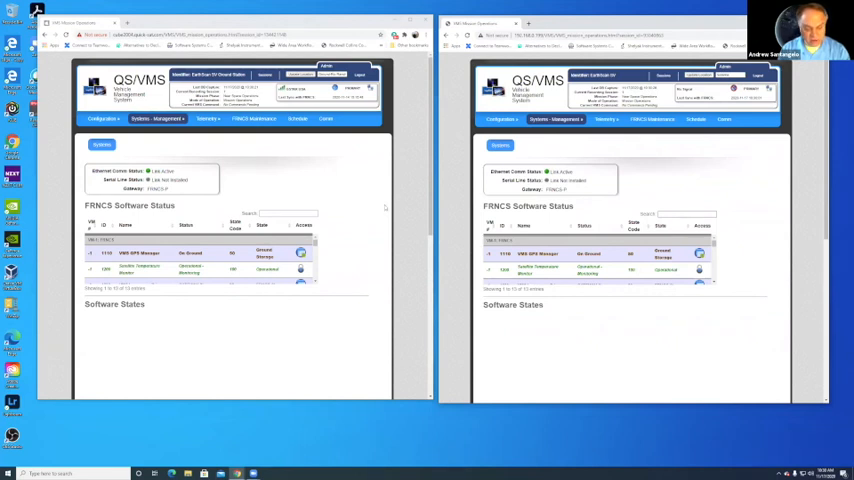
mouse_move(384, 208)
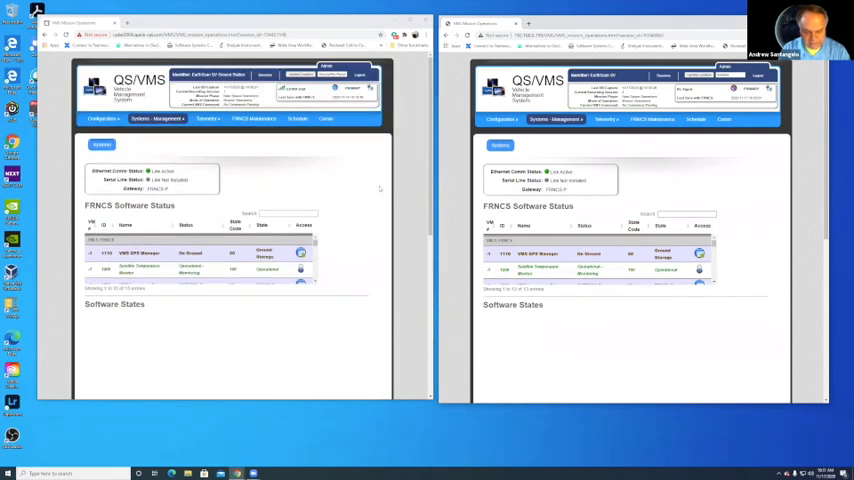
Show the LinkStar Parameter Data chart in the left window, with its erratic spikes.
scroll(down, 3)
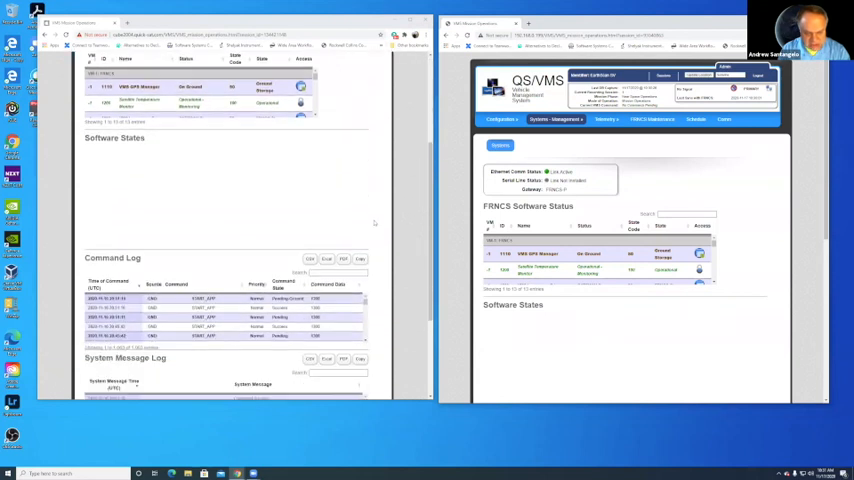
scroll(down, 3)
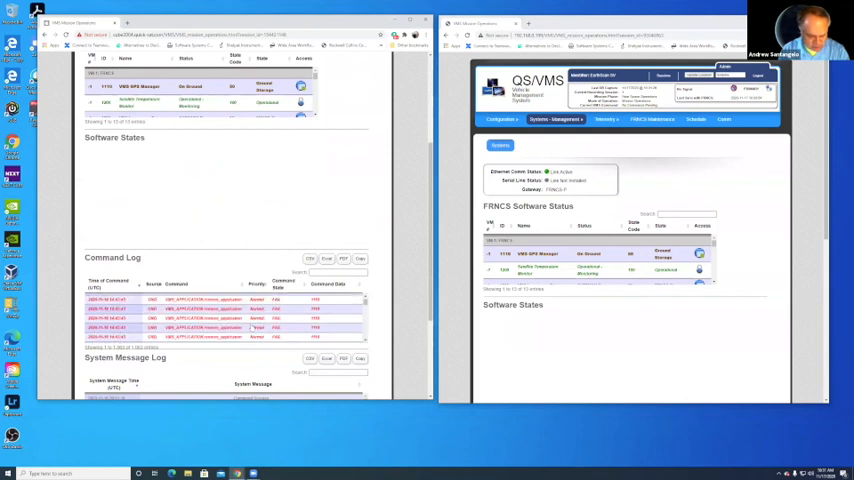
scroll(down, 3)
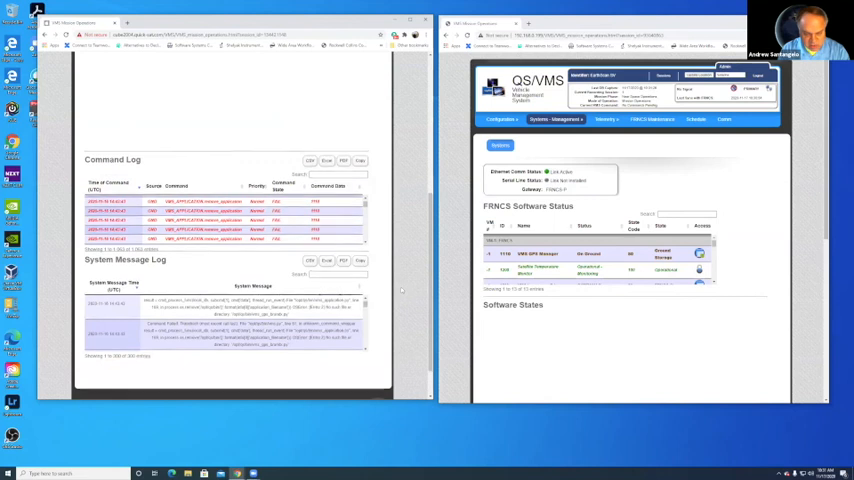
scroll(down, 3)
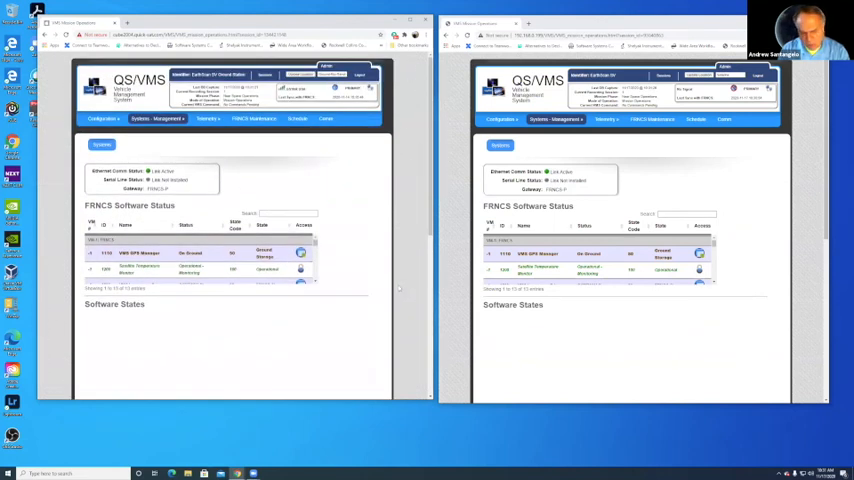
scroll(down, 3)
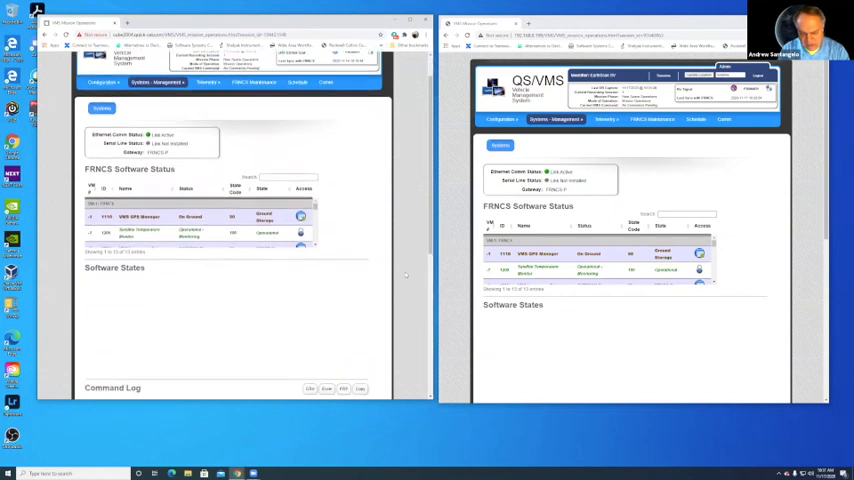
scroll(down, 3)
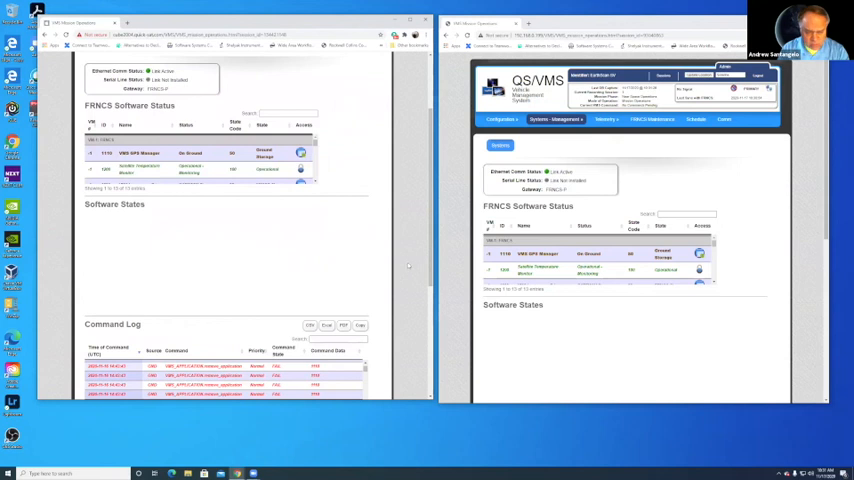
scroll(down, 3)
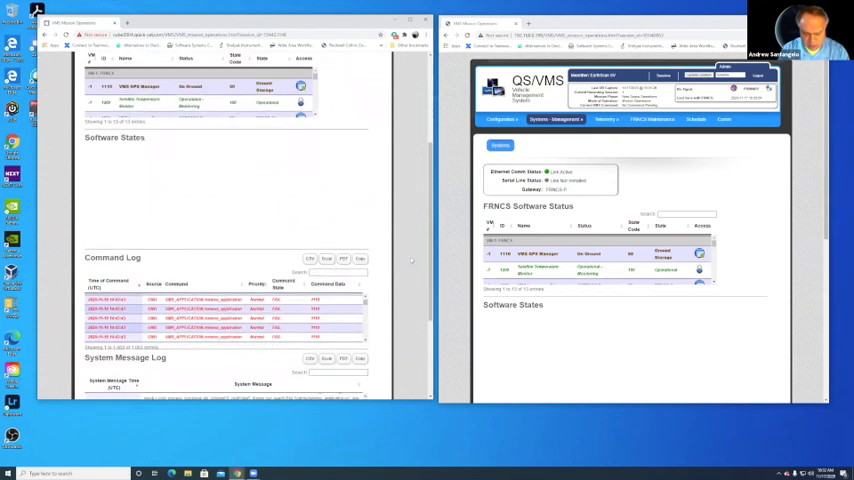
scroll(down, 3)
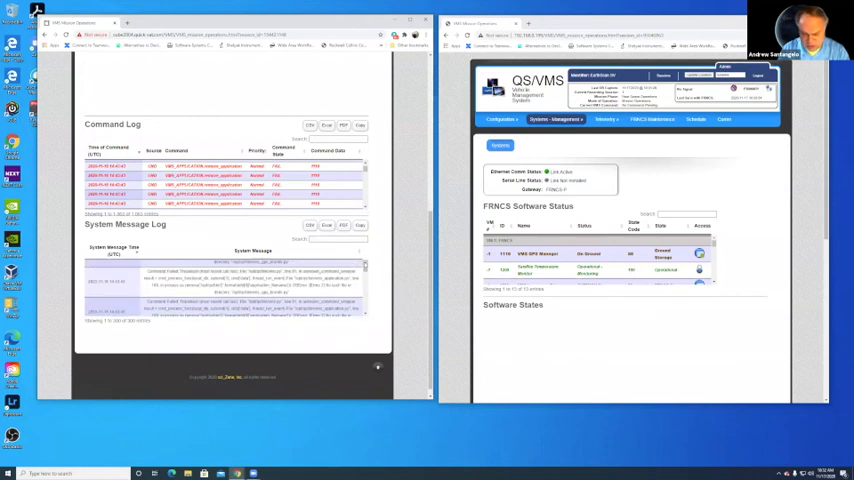
scroll(down, 3)
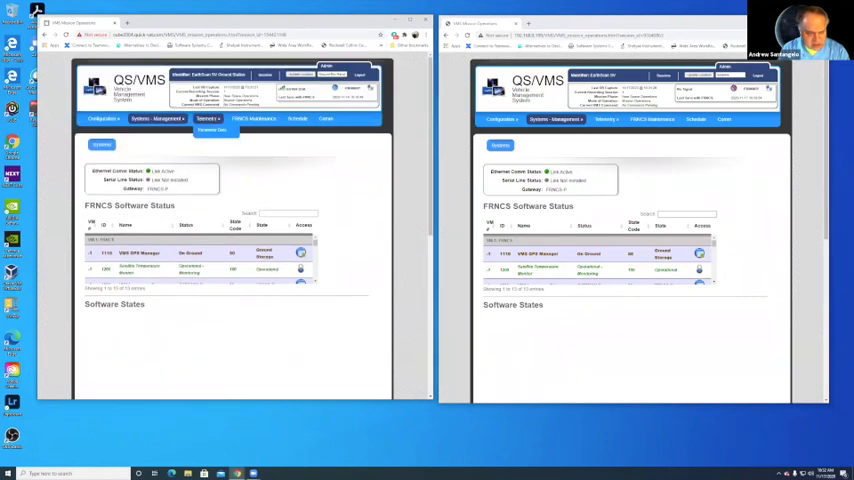
click(204, 118)
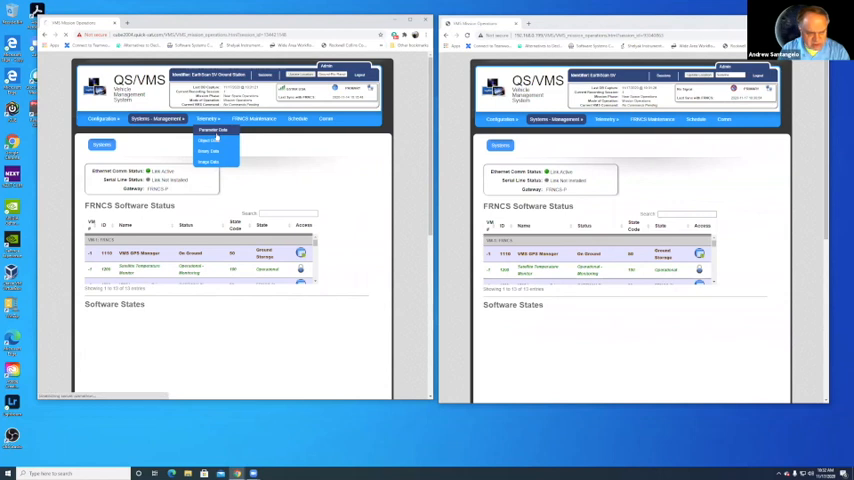
click(212, 130)
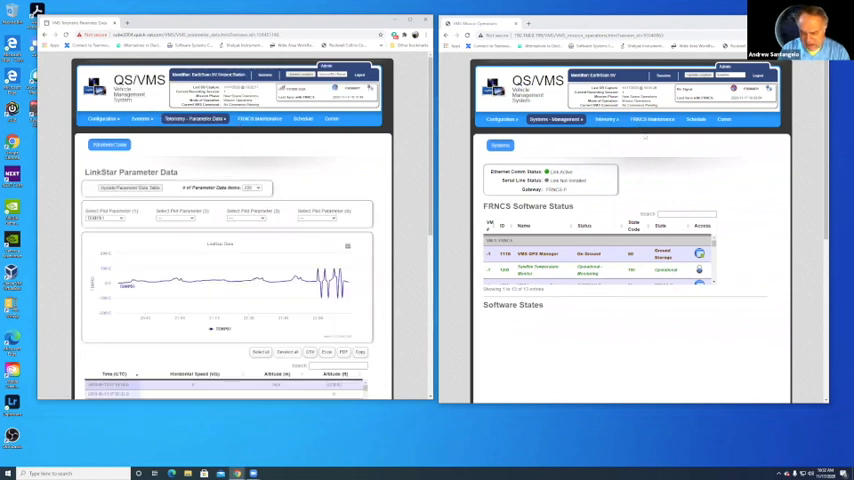
Show the same Parameter Data chart in the right window, revealing a smooth curve for comparison.
click(606, 120)
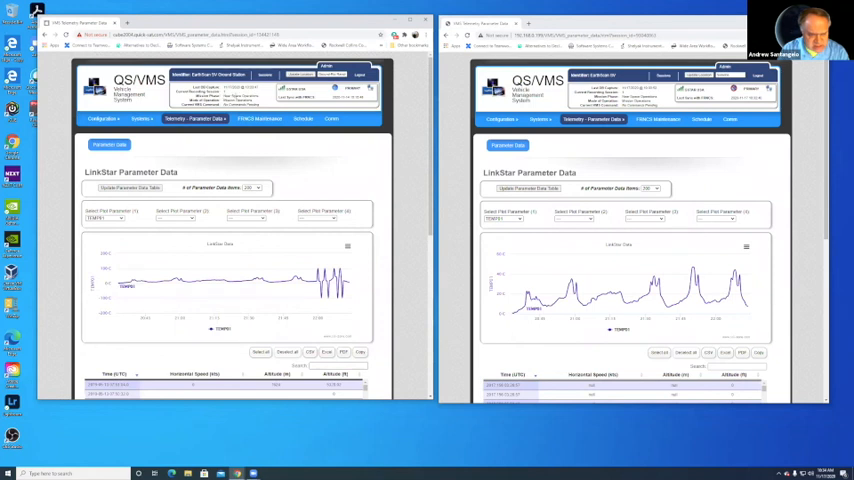
scroll(down, 3)
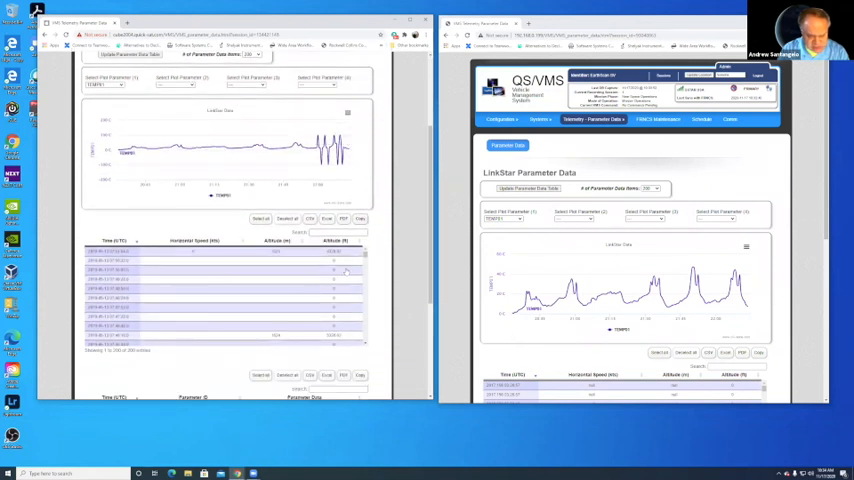
scroll(down, 3)
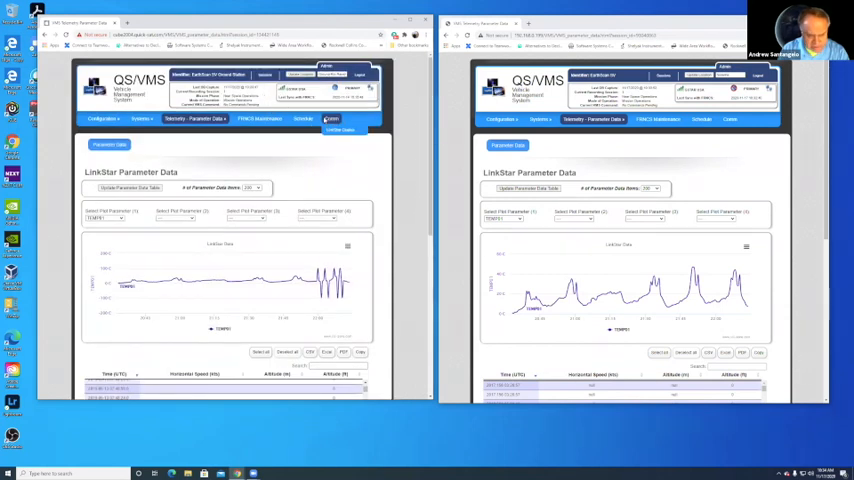
Switch the left window to the LinkStar Duplex page with its settings, status and location map.
right_click(330, 118)
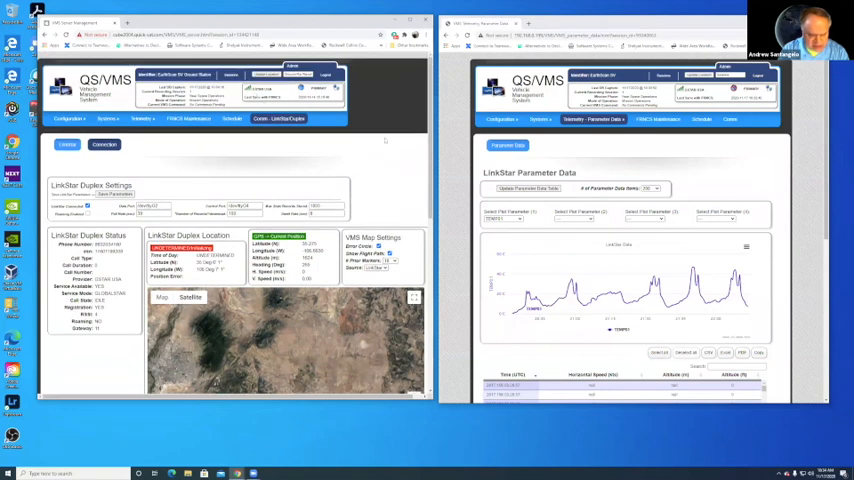
scroll(down, 3)
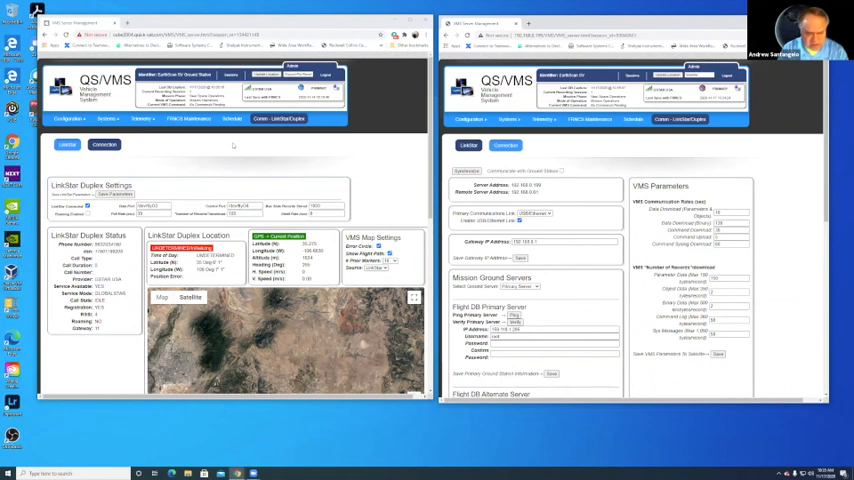
mouse_move(146, 144)
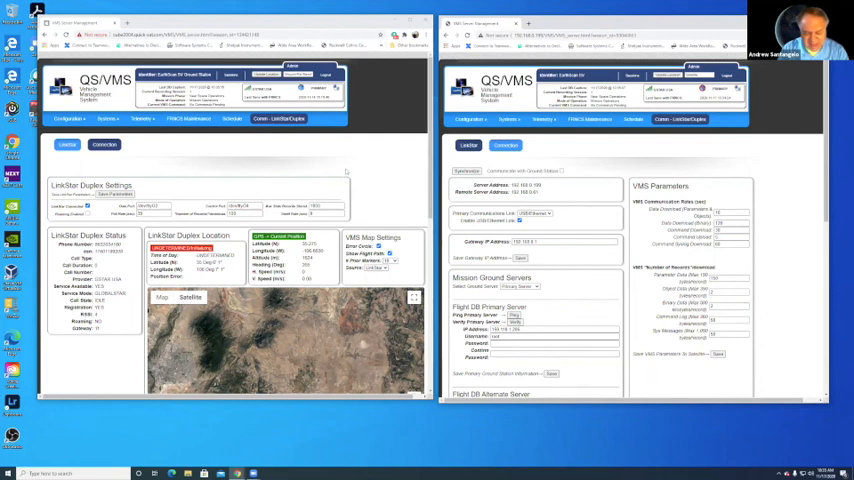
mouse_move(384, 176)
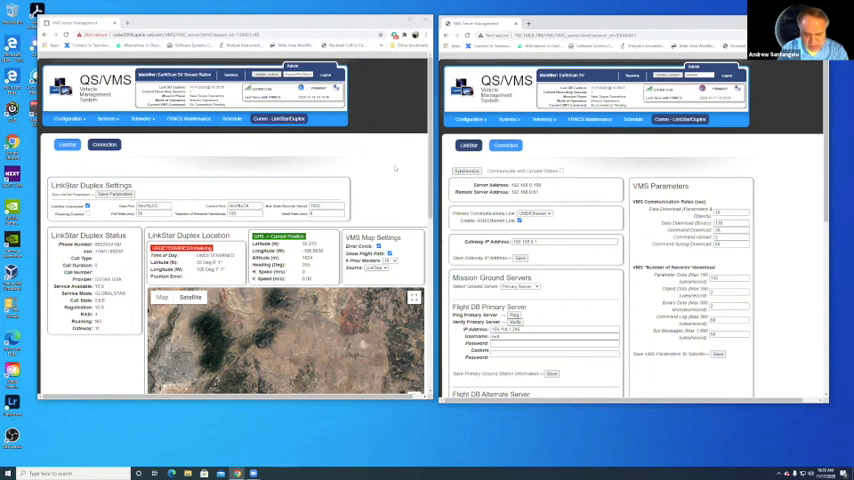
mouse_move(396, 168)
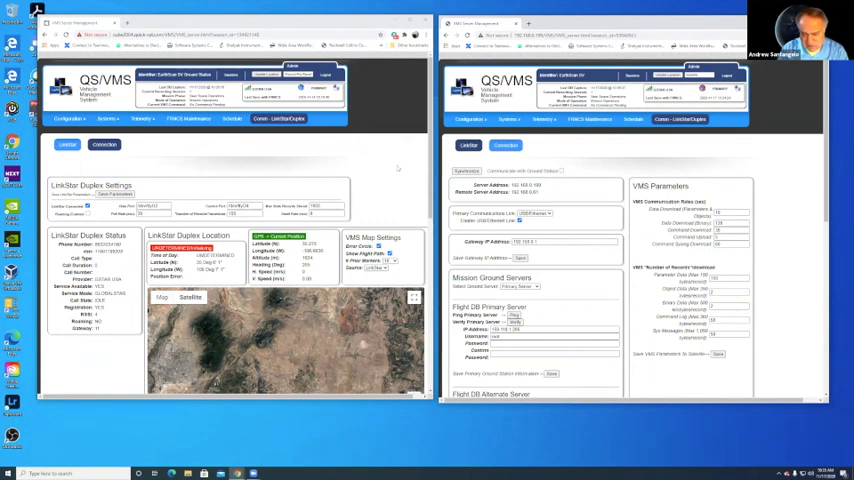
click(544, 120)
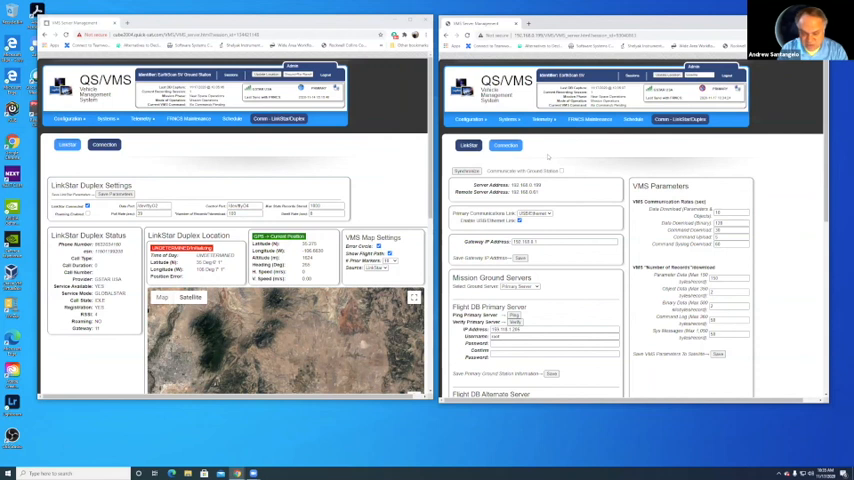
mouse_move(408, 176)
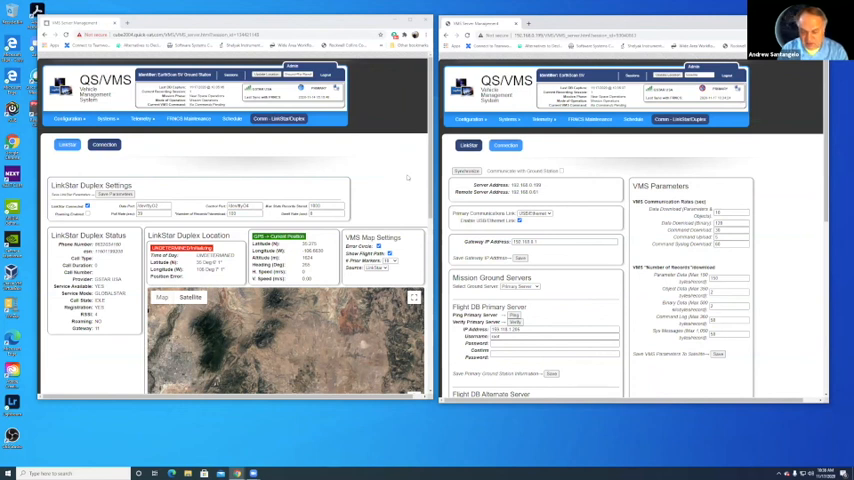
mouse_move(588, 152)
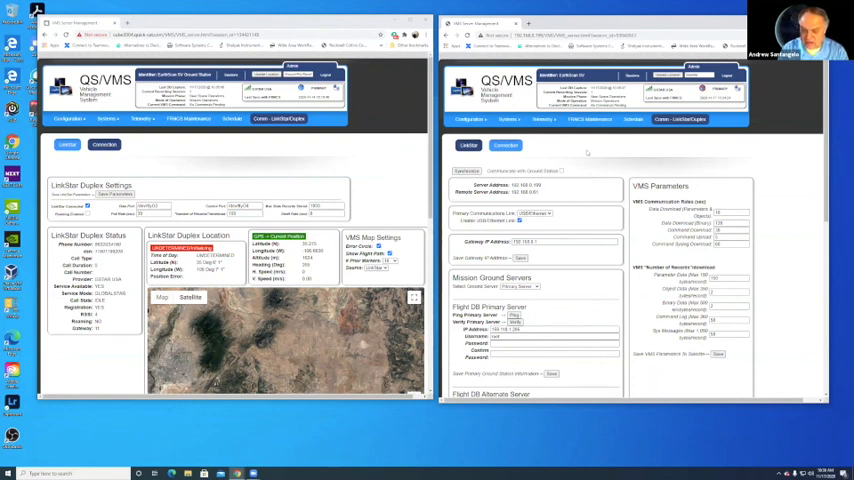